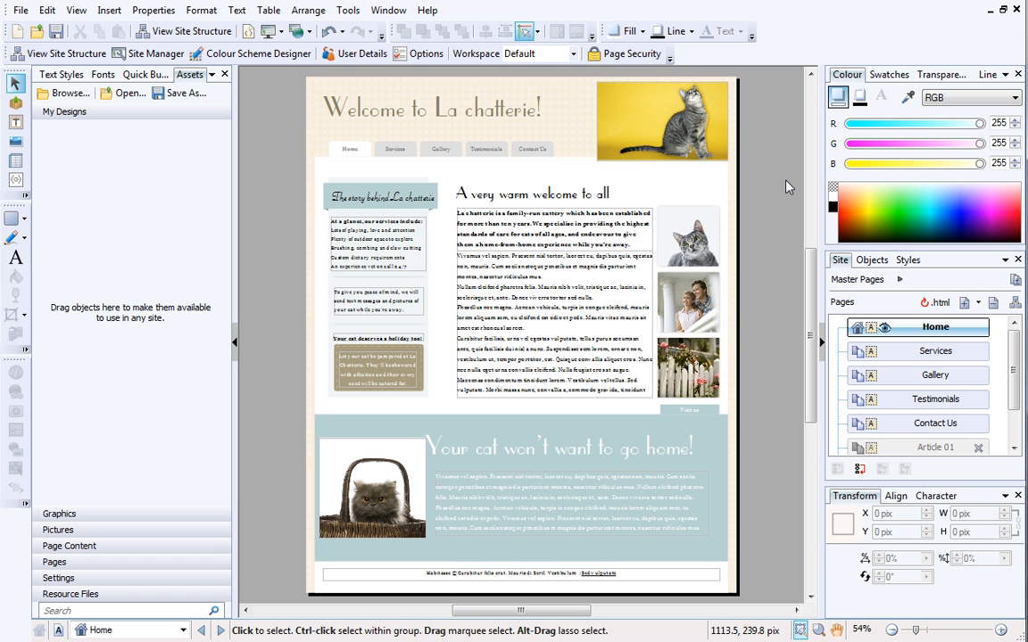
# Step: Select the yellow-background cat photo in the page header
pyautogui.click(662, 122)
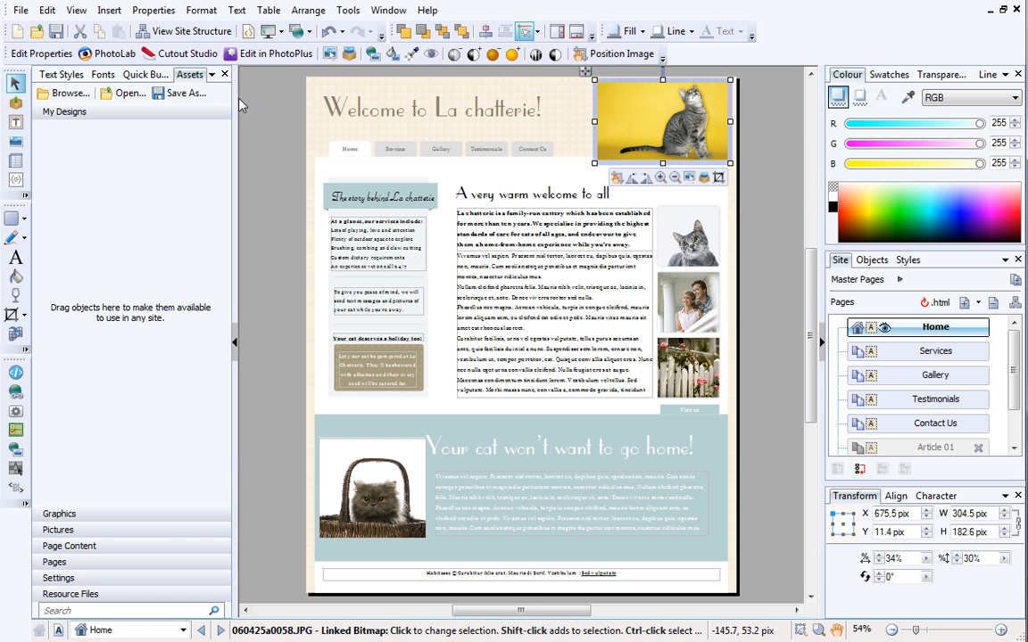
pyautogui.moveTo(180, 54)
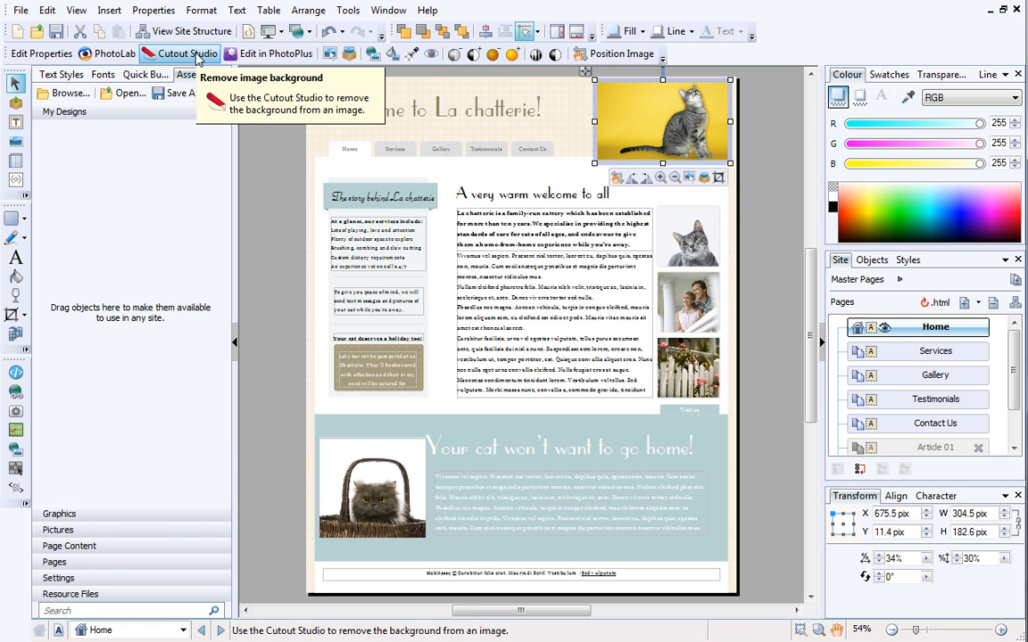
# Step: Launch Cutout Studio on the header cat, read a help topic, and choose the 96 px brush
pyautogui.click(179, 54)
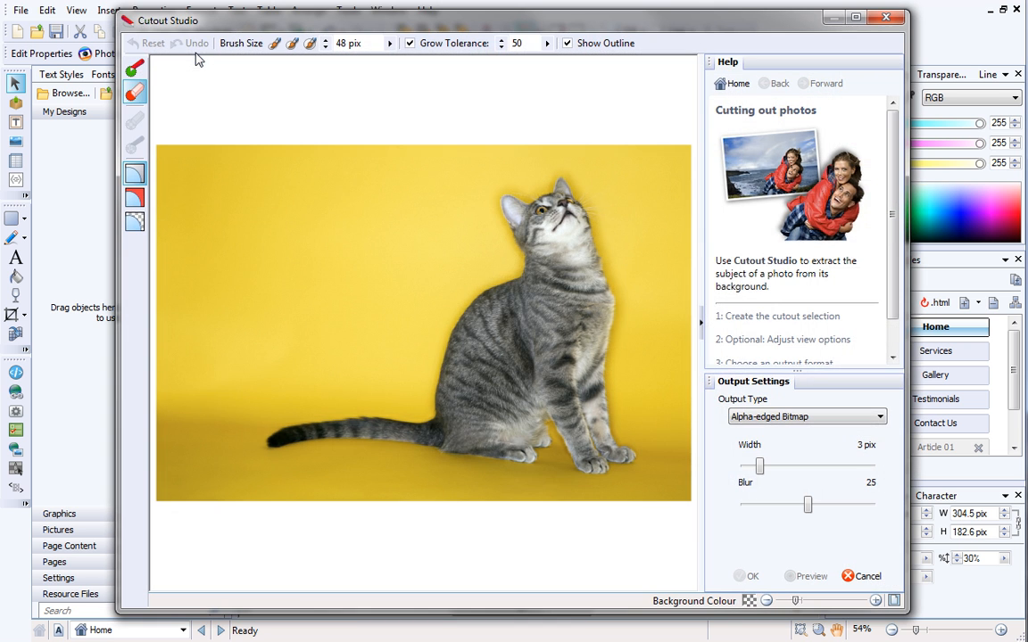
pyautogui.moveTo(848, 139)
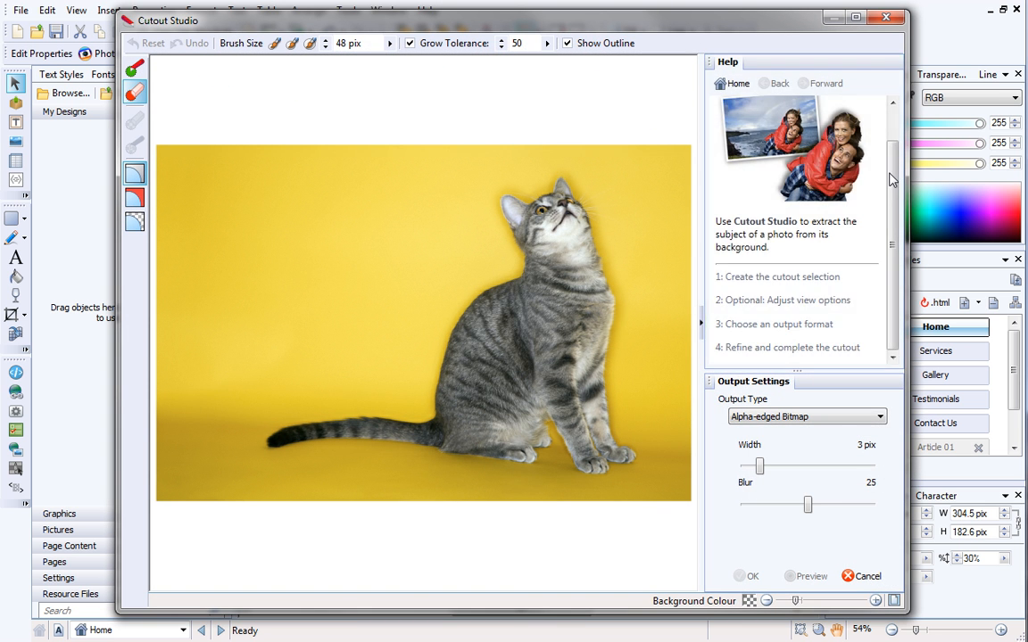
pyautogui.click(782, 277)
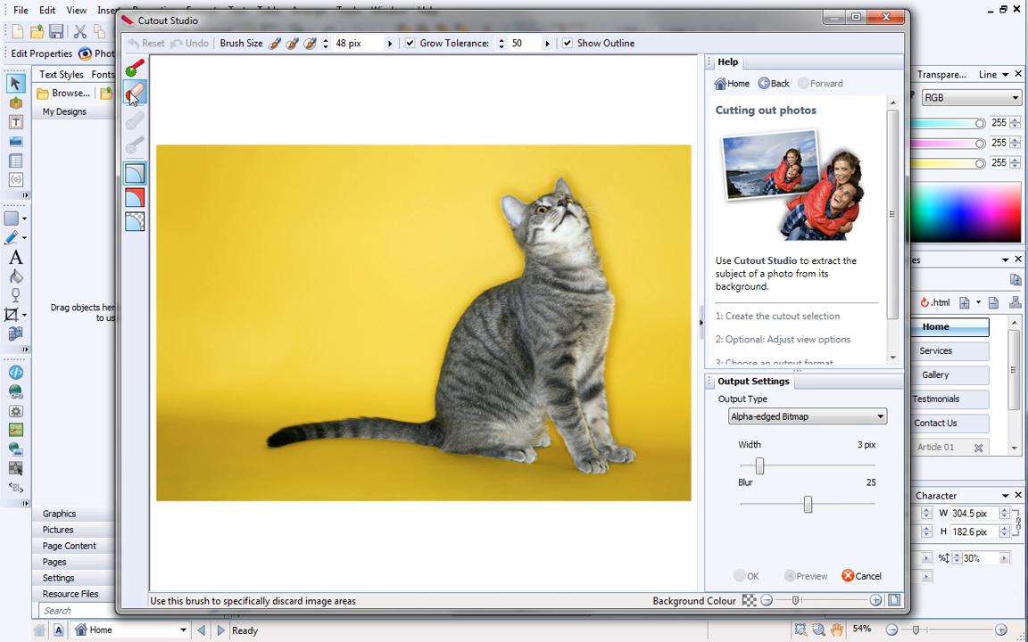
pyautogui.moveTo(134, 92)
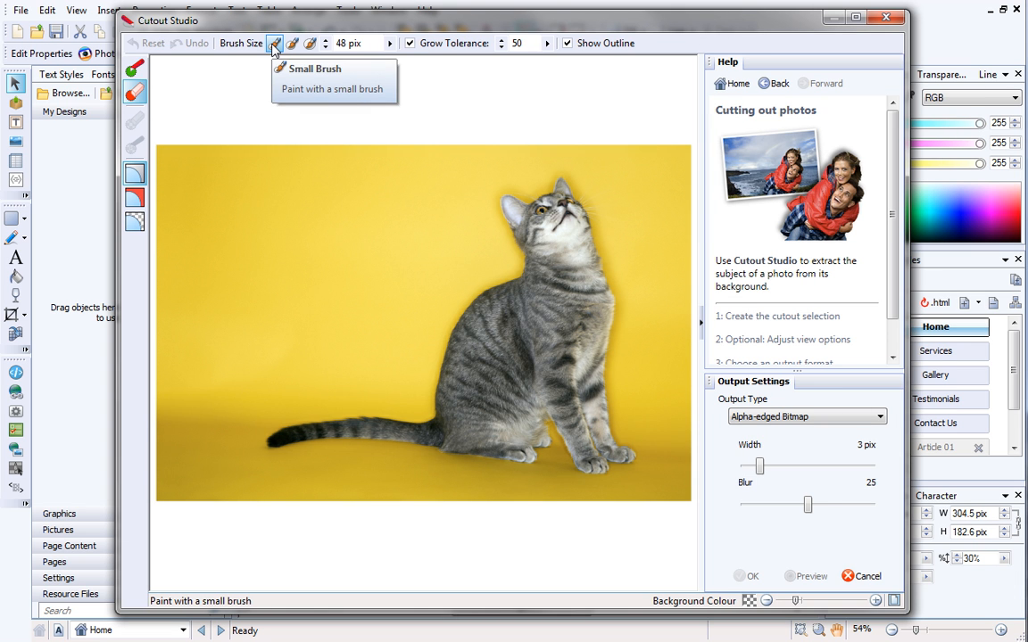
pyautogui.moveTo(293, 43)
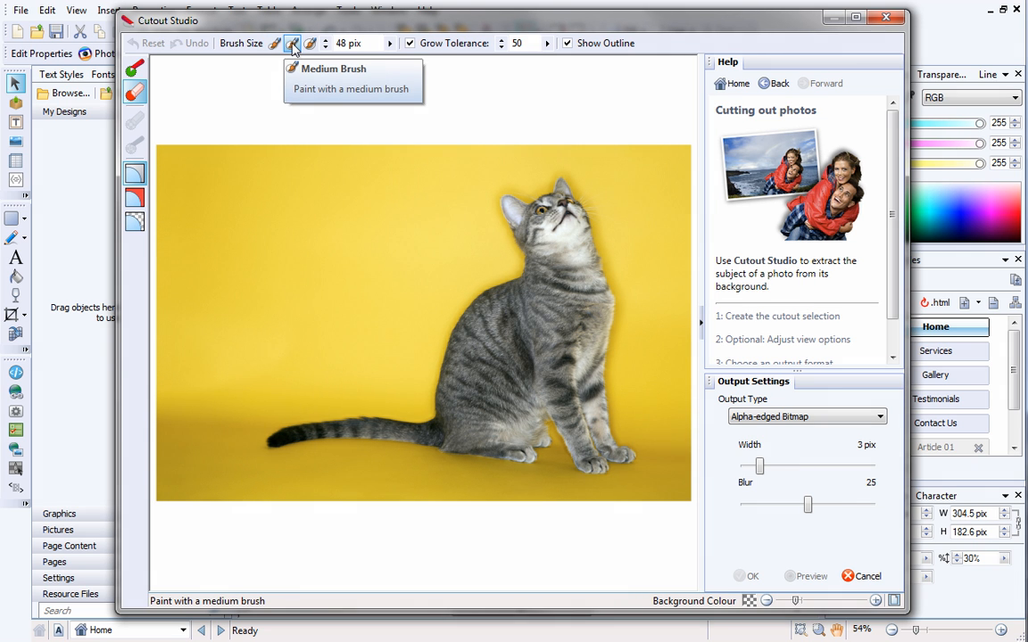
pyautogui.click(310, 43)
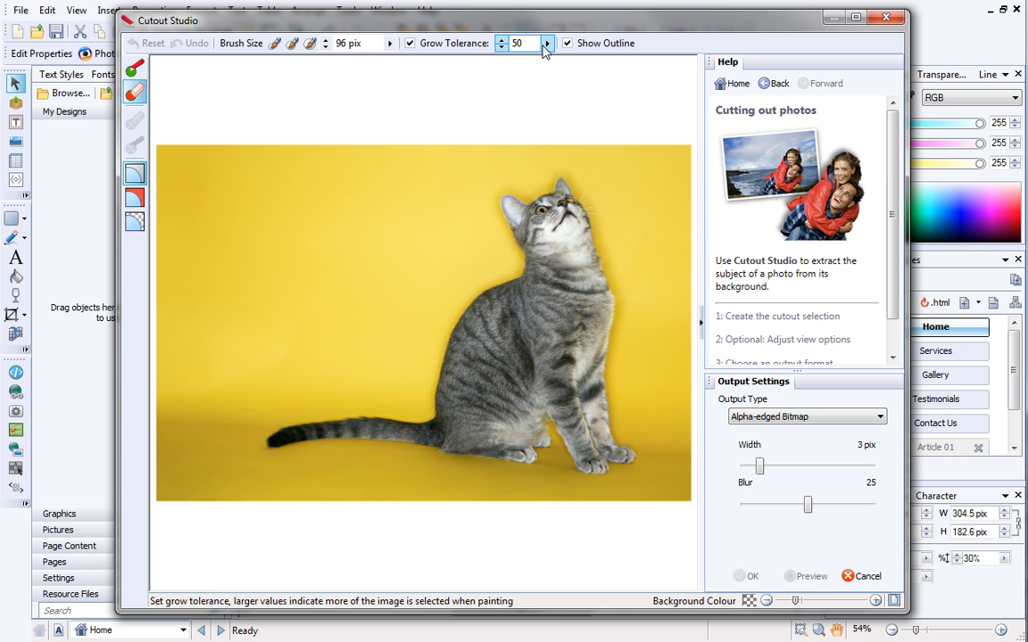
pyautogui.moveTo(546, 43)
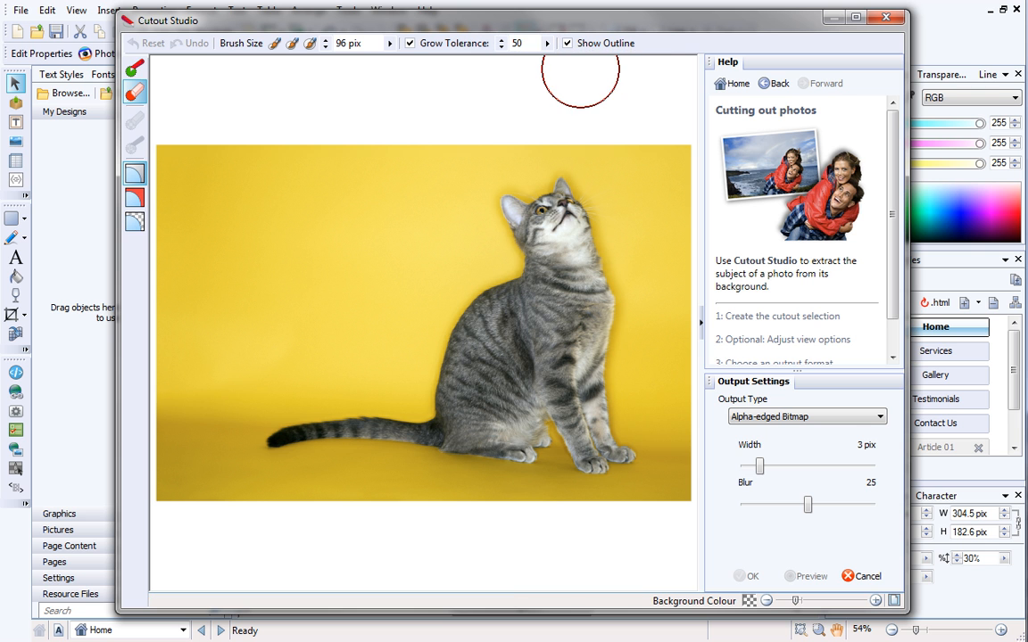
pyautogui.moveTo(428, 133)
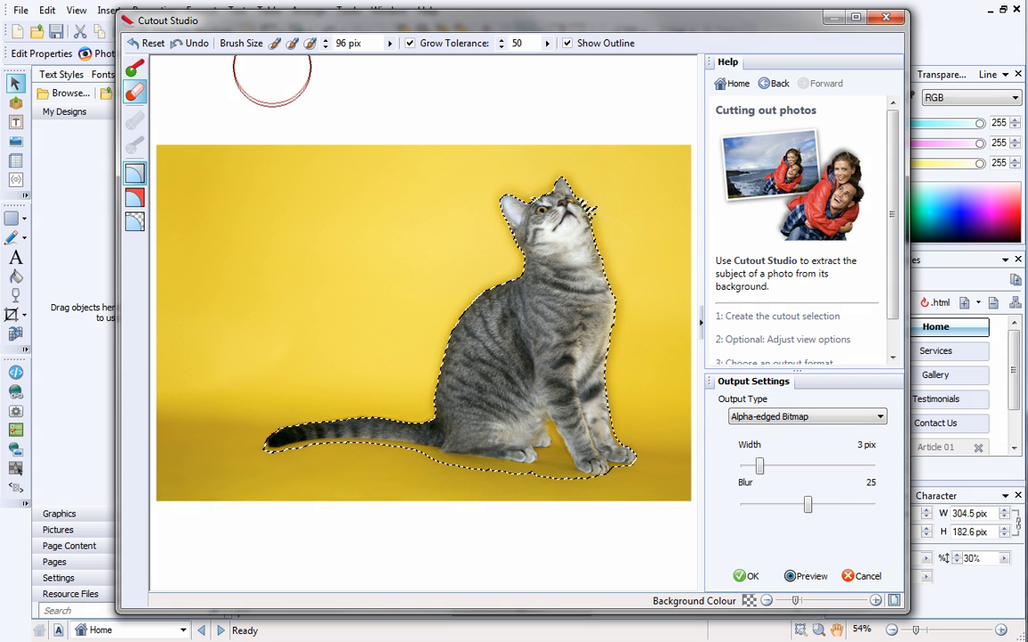
# Step: Refine the cat's keep outline with a 10 px brush, zooming in on the edges and back out
pyautogui.click(275, 43)
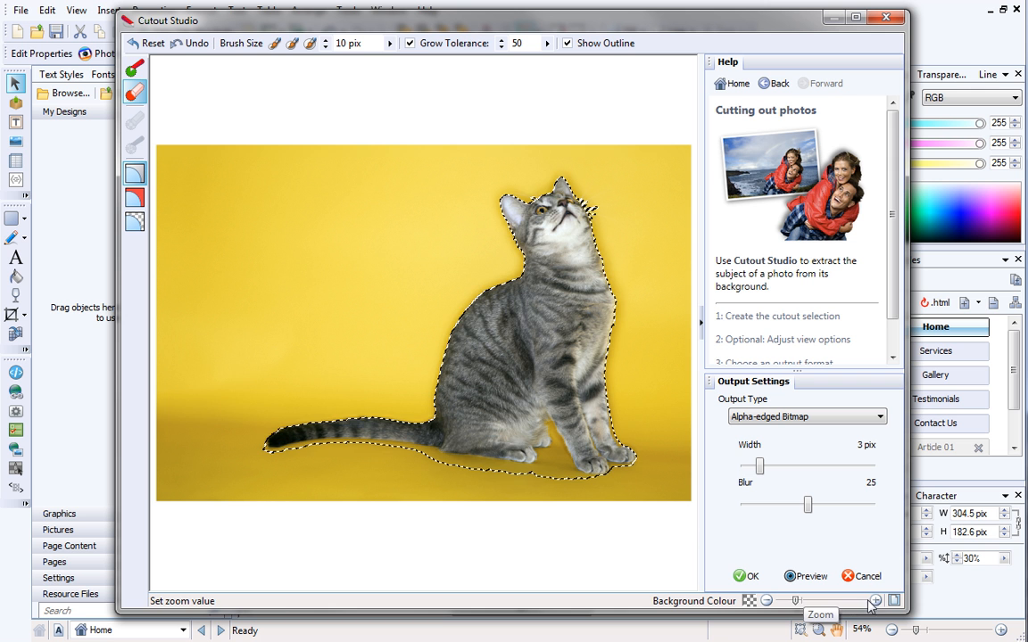
pyautogui.click(876, 599)
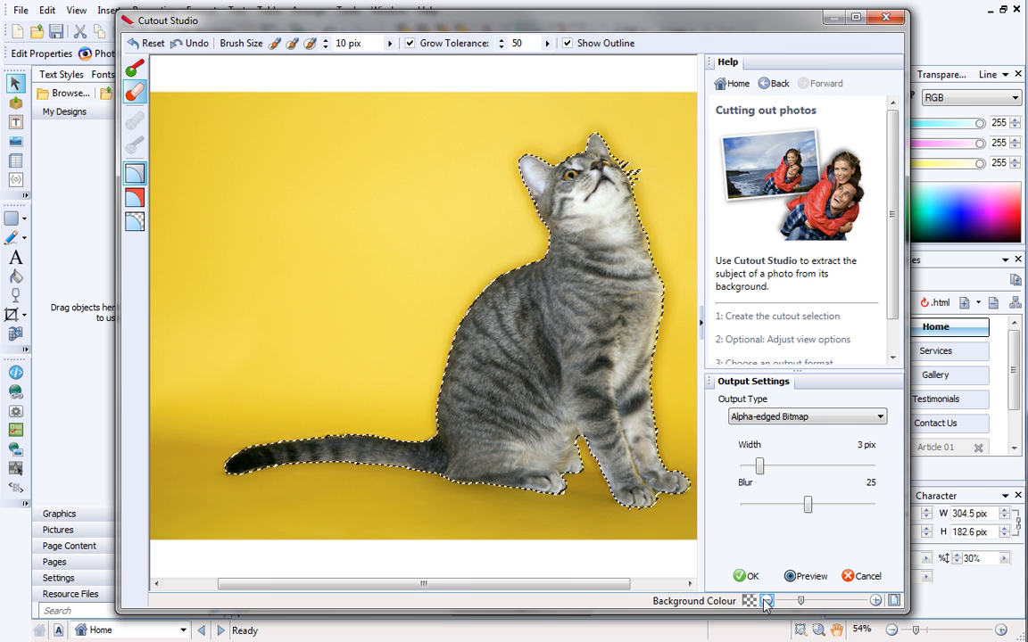
pyautogui.click(766, 599)
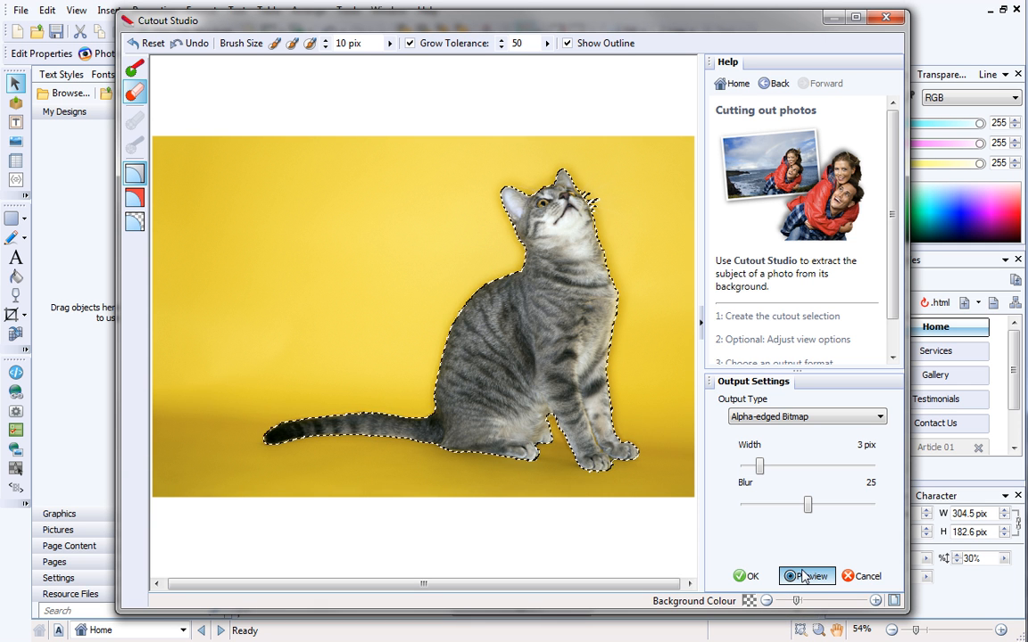
# Step: Preview the transparent result and accept the cutout with OK
pyautogui.click(807, 575)
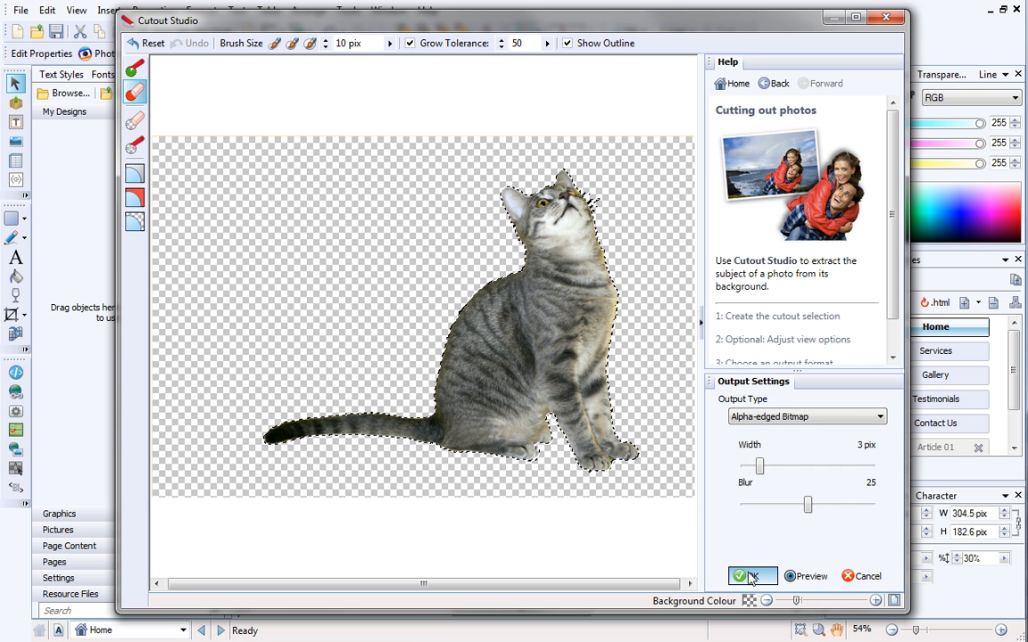
pyautogui.click(753, 575)
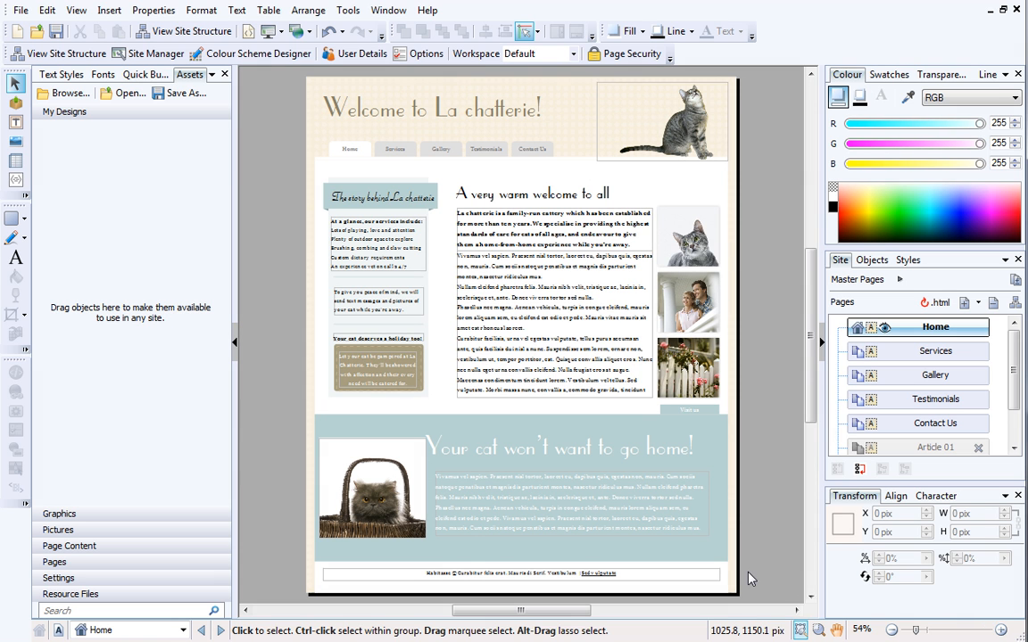
# Step: Select the enlarged header cat, then the cat-in-basket photo in the lower blue section
pyautogui.click(662, 122)
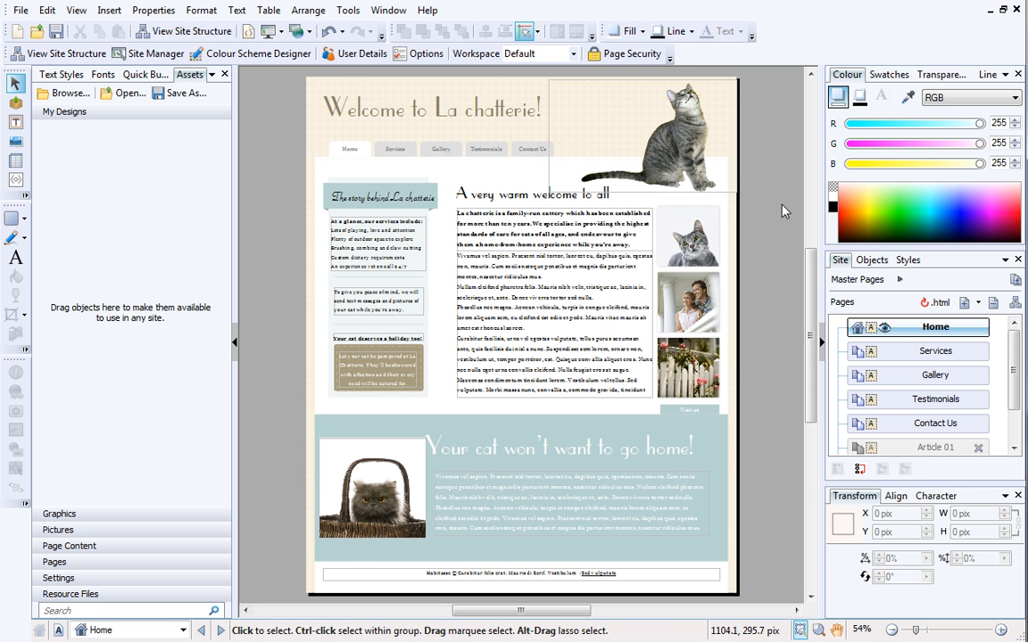
pyautogui.click(553, 330)
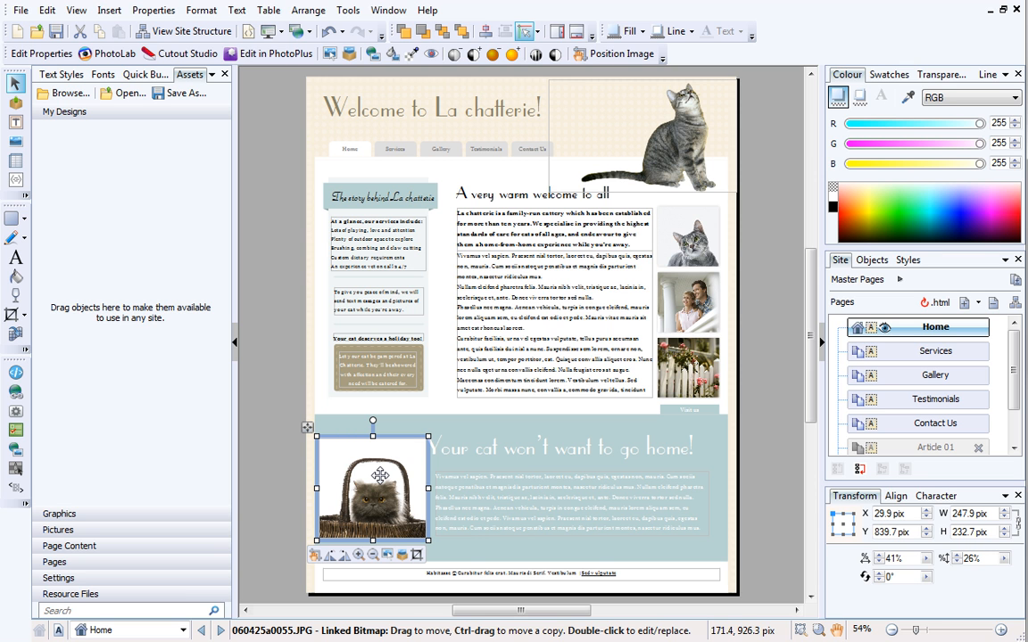
pyautogui.moveTo(214, 105)
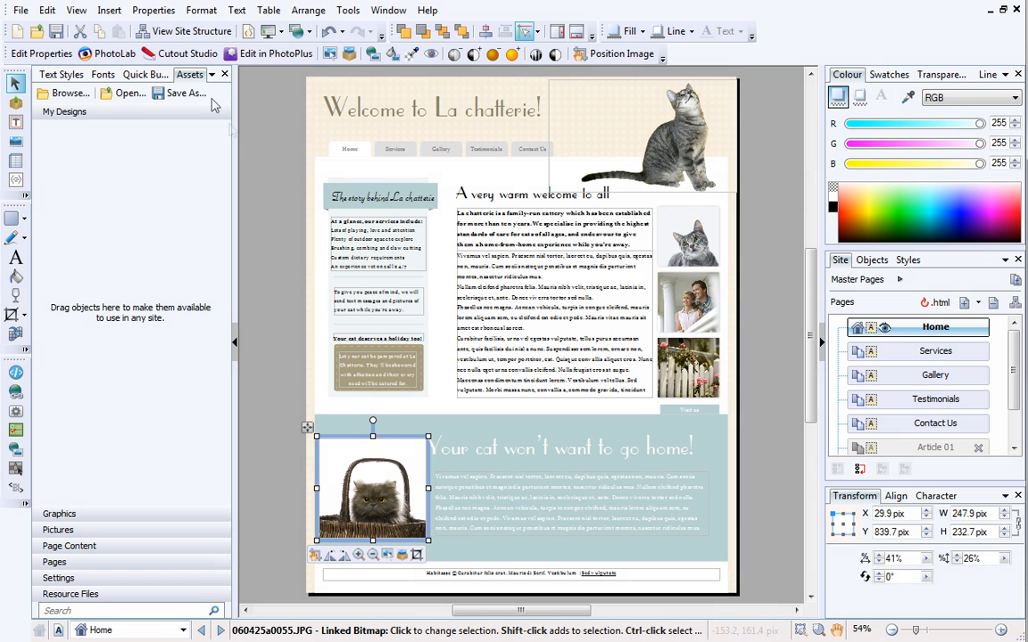
# Step: Launch Cutout Studio on the basket cat with Show Tinted view and a 10 px brush
pyautogui.click(186, 53)
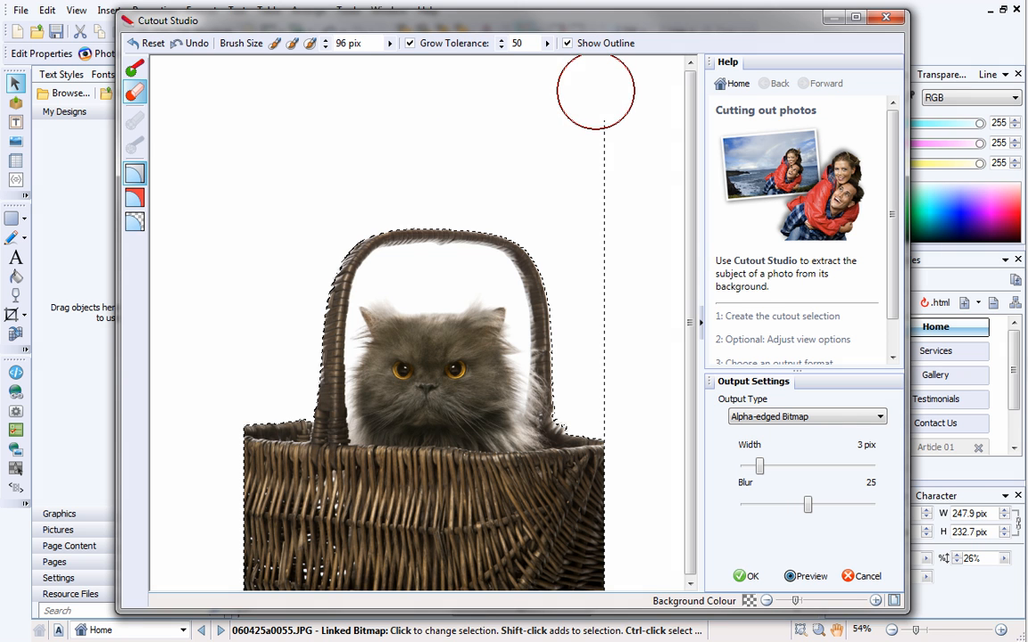
pyautogui.moveTo(613, 364)
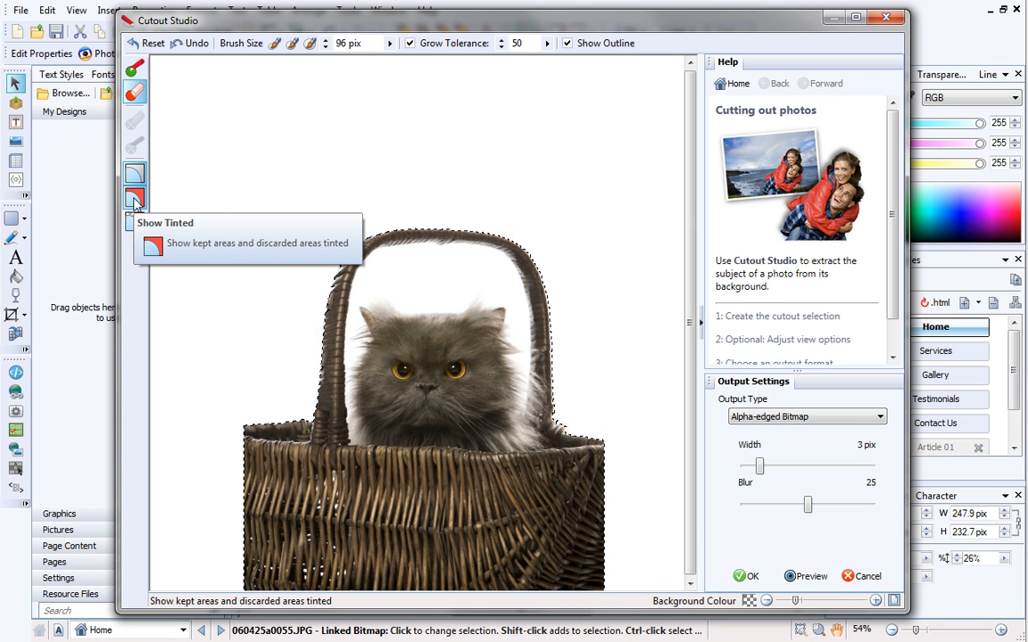
pyautogui.click(134, 198)
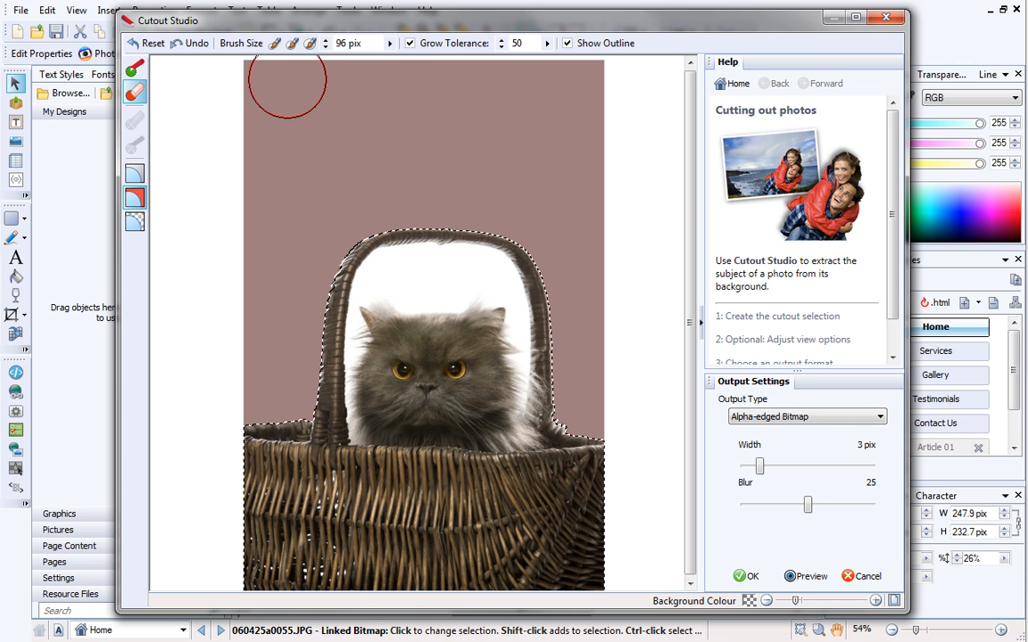
pyautogui.click(275, 43)
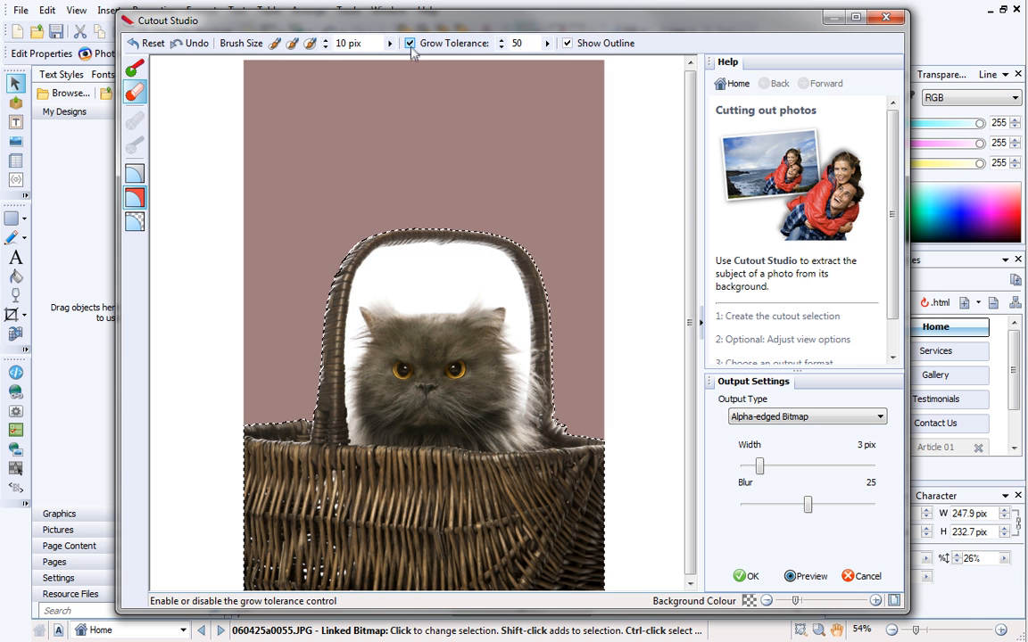
# Step: With Grow Tolerance off, paint the gap inside the basket handle as Discard, then re-enable it
pyautogui.click(408, 43)
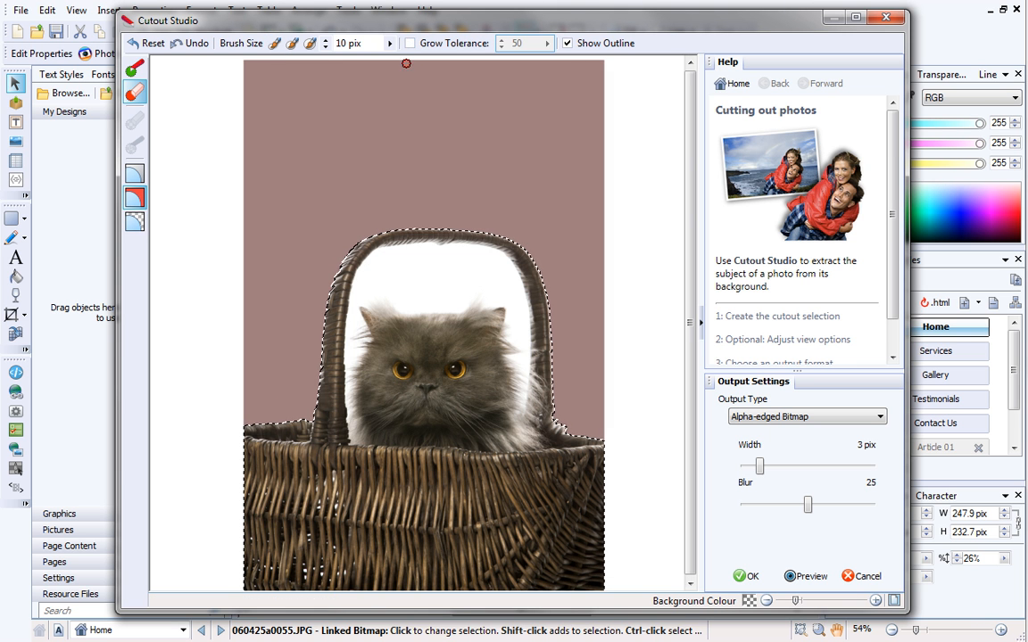
pyautogui.click(375, 296)
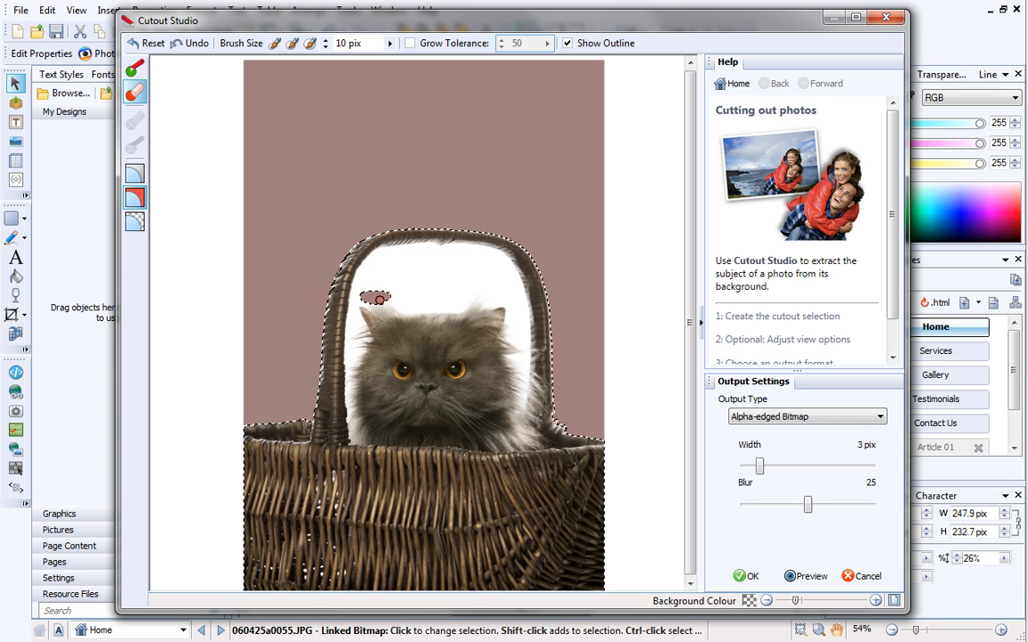
pyautogui.moveTo(375, 297); pyautogui.dragTo(390, 271)
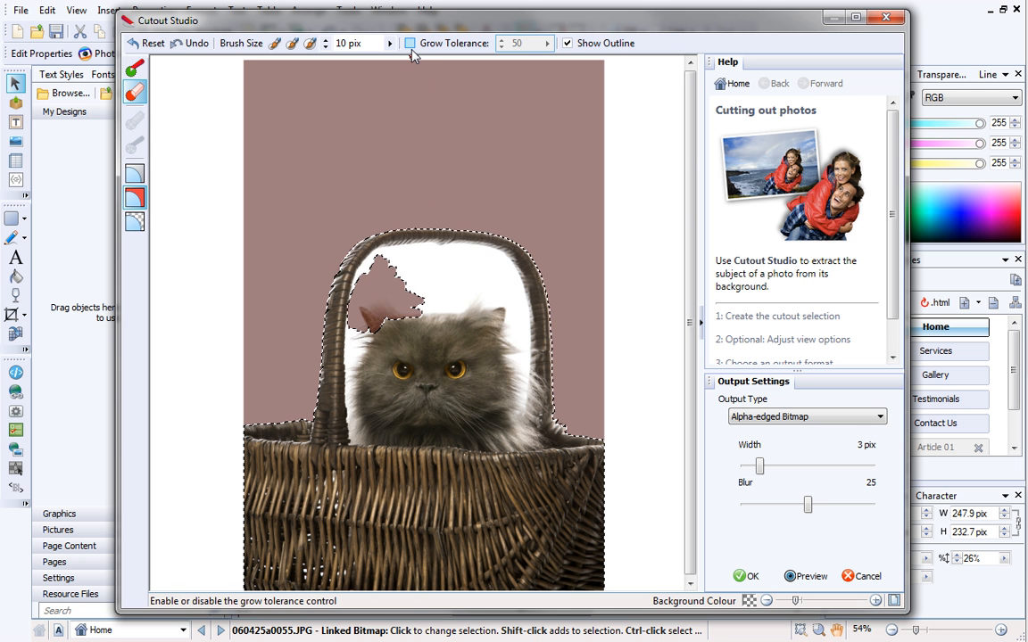
pyautogui.click(410, 43)
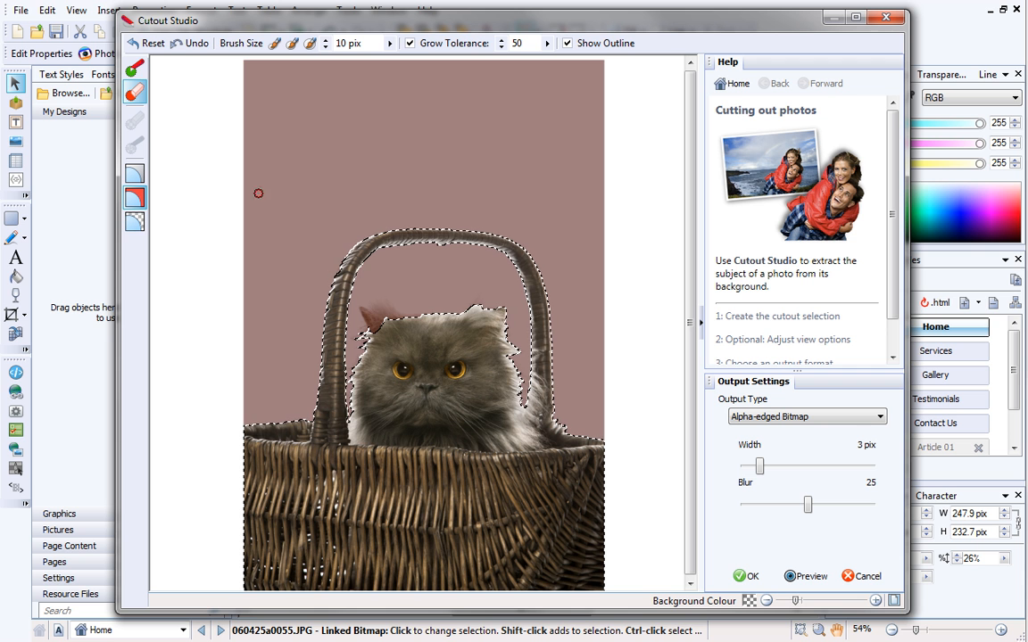
pyautogui.moveTo(135, 68)
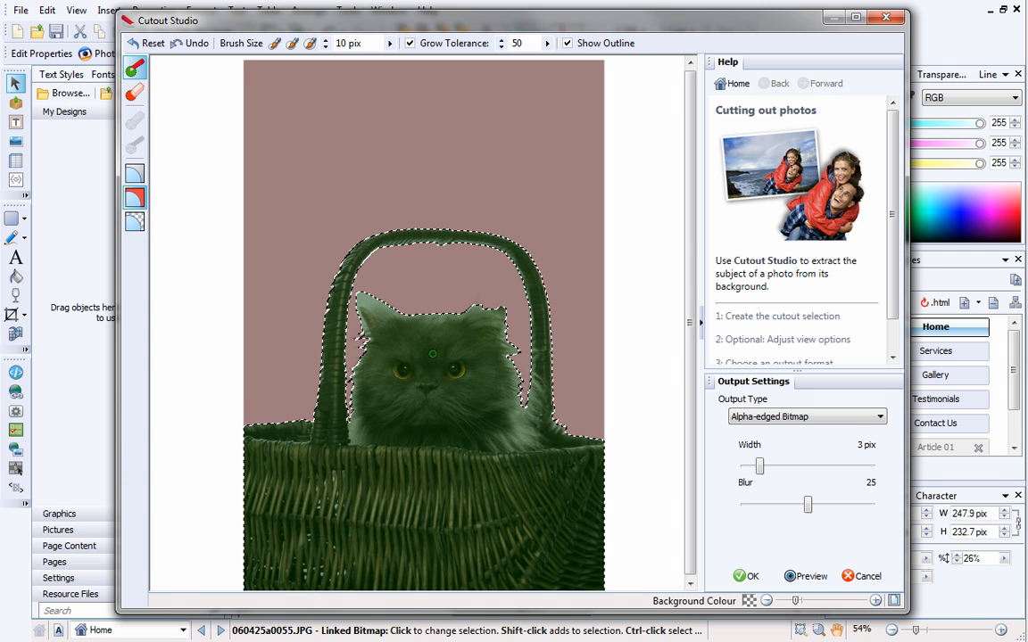
# Step: Preview the basket cat against a solid backdrop and pick the Erase Touch-up Tool
pyautogui.click(789, 575)
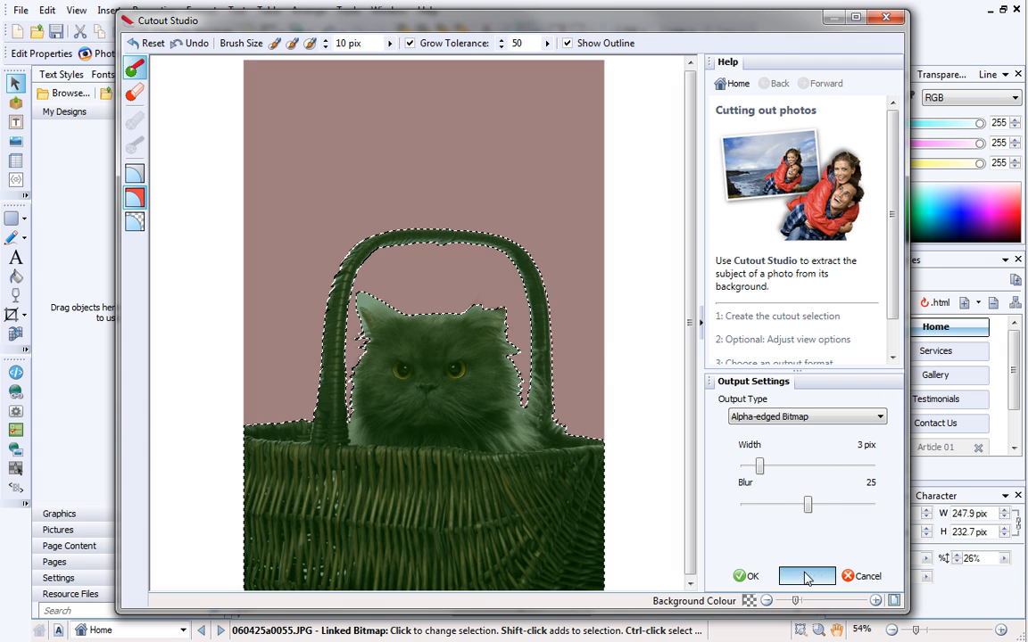
pyautogui.click(806, 574)
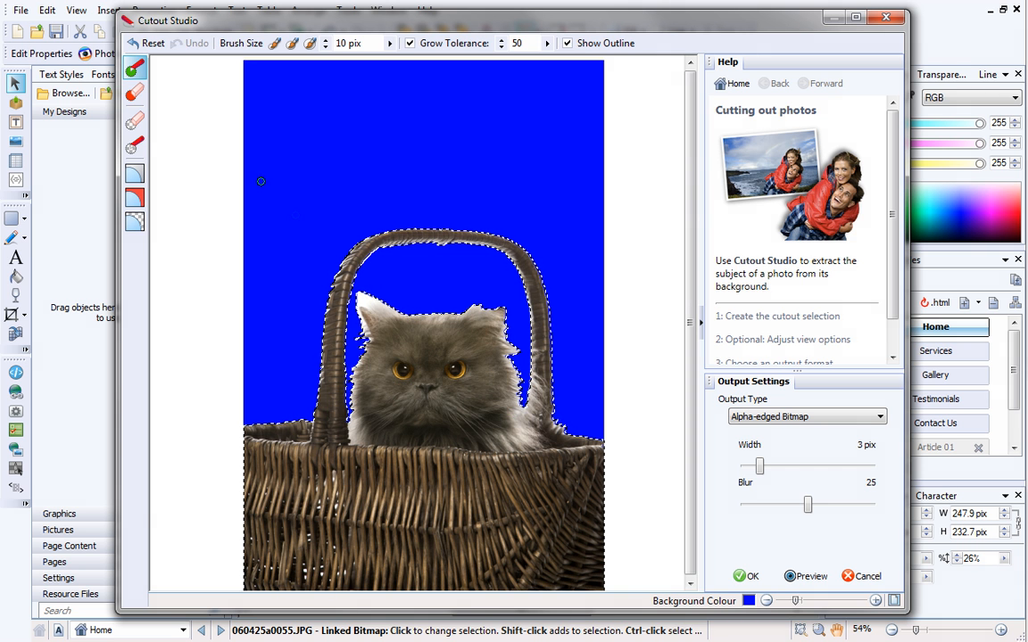
pyautogui.moveTo(136, 122)
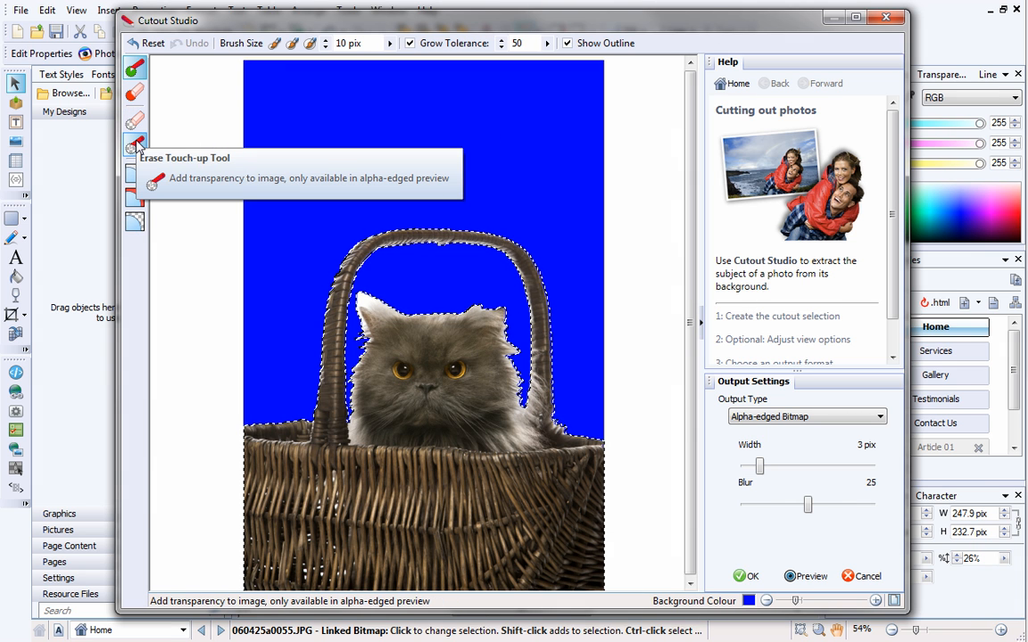
pyautogui.click(136, 145)
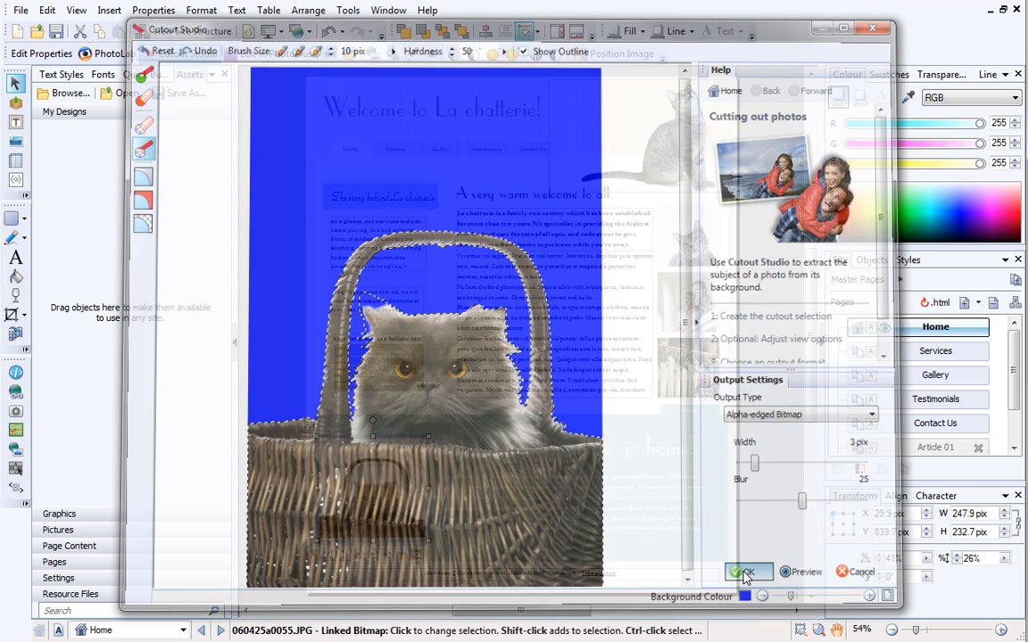
# Step: Accept the cutout with OK and drag a corner handle to enlarge the basket cat photo
pyautogui.click(748, 571)
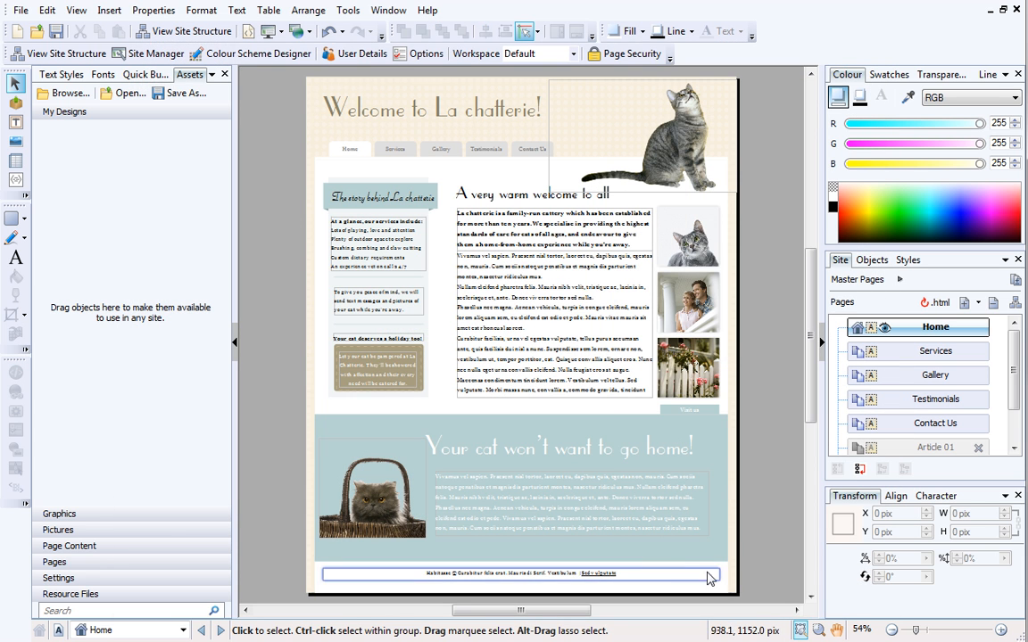
pyautogui.click(371, 486)
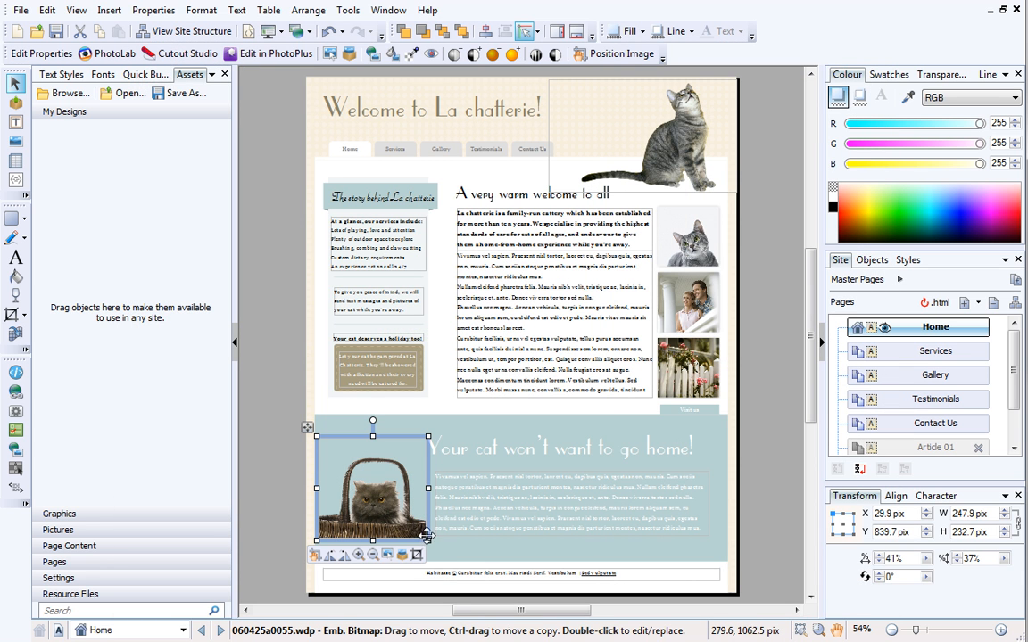
pyautogui.moveTo(428, 539); pyautogui.dragTo(437, 550)
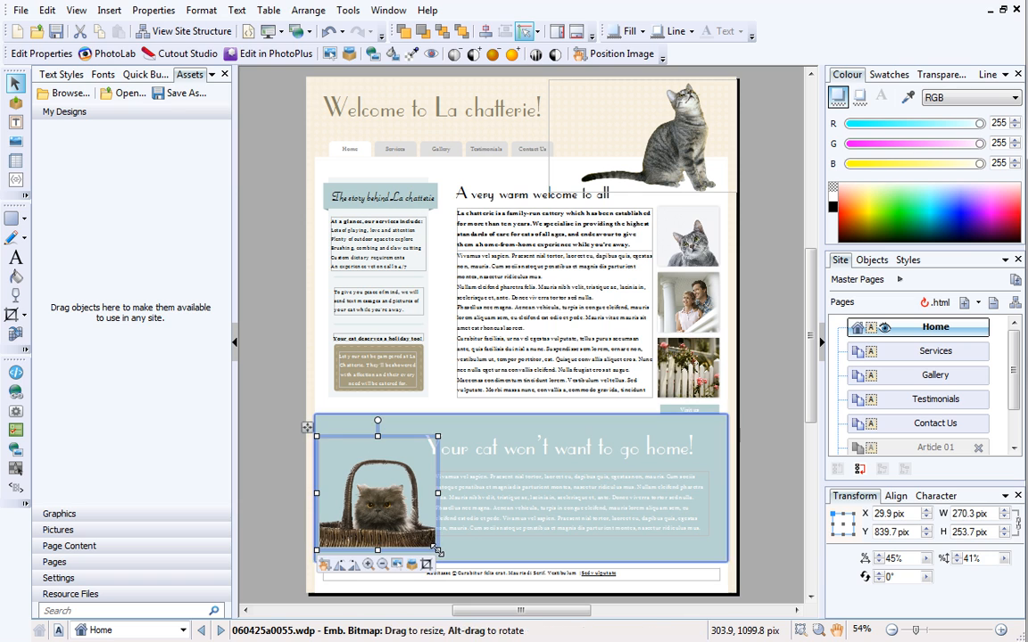